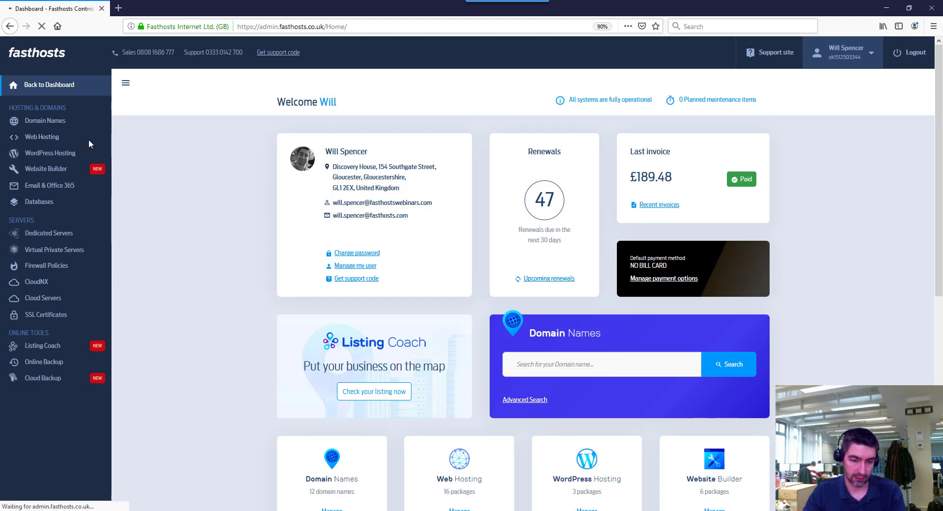
View the boost.fasthostswebinars.com package overview showing web server IP 77.68.64.18
left_click(41, 137)
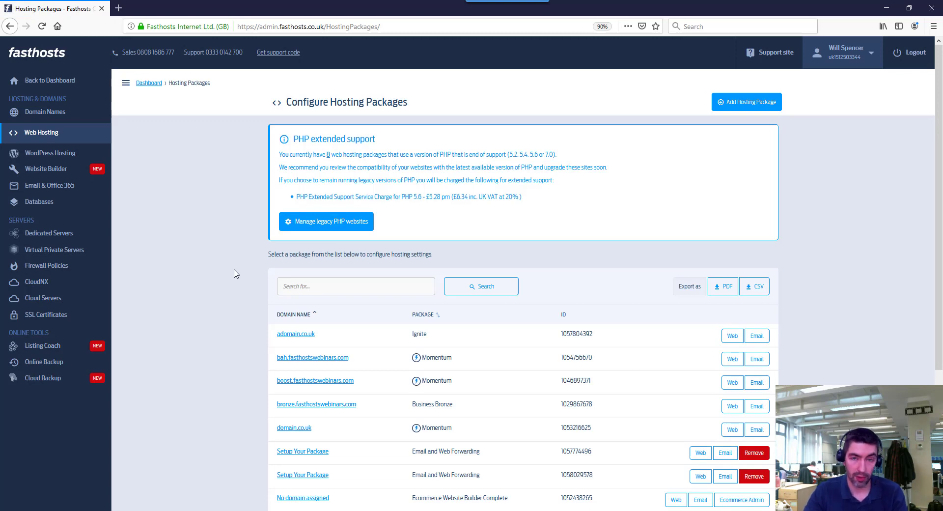
scroll("down", 3)
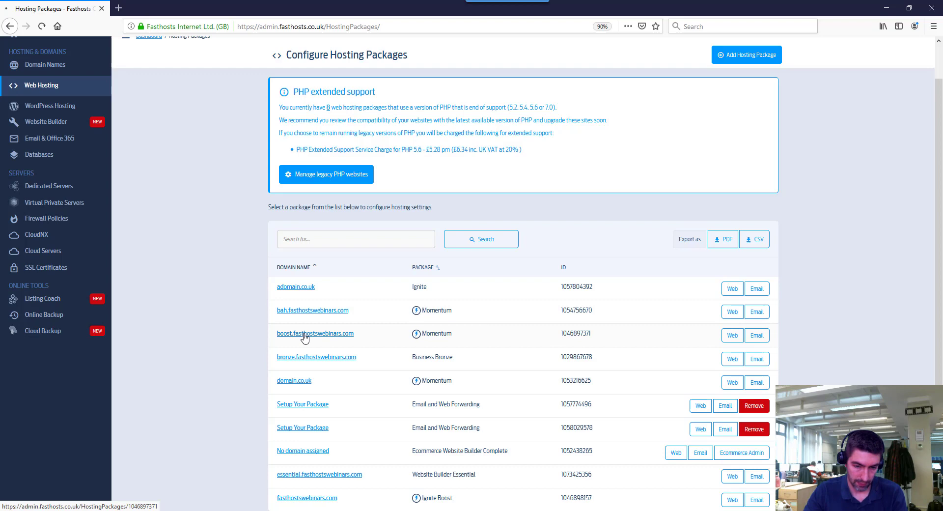
left_click(315, 333)
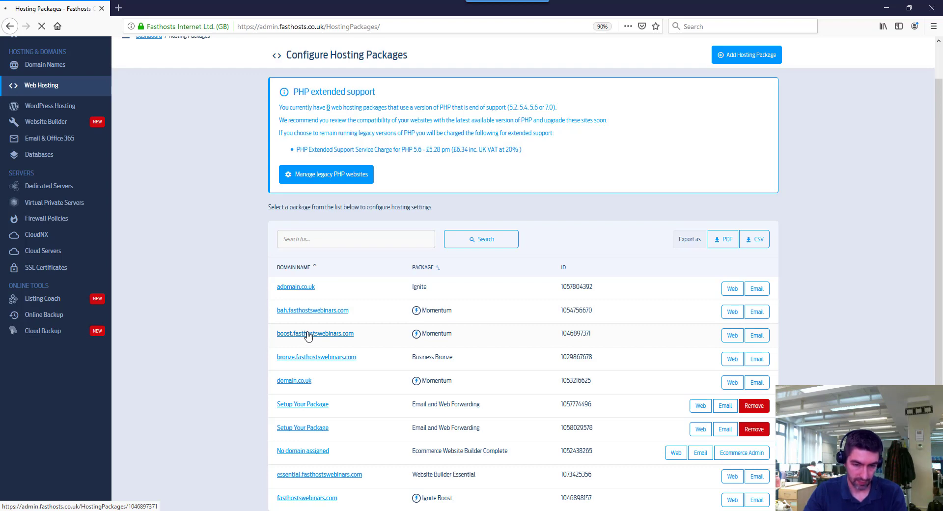
left_click(314, 333)
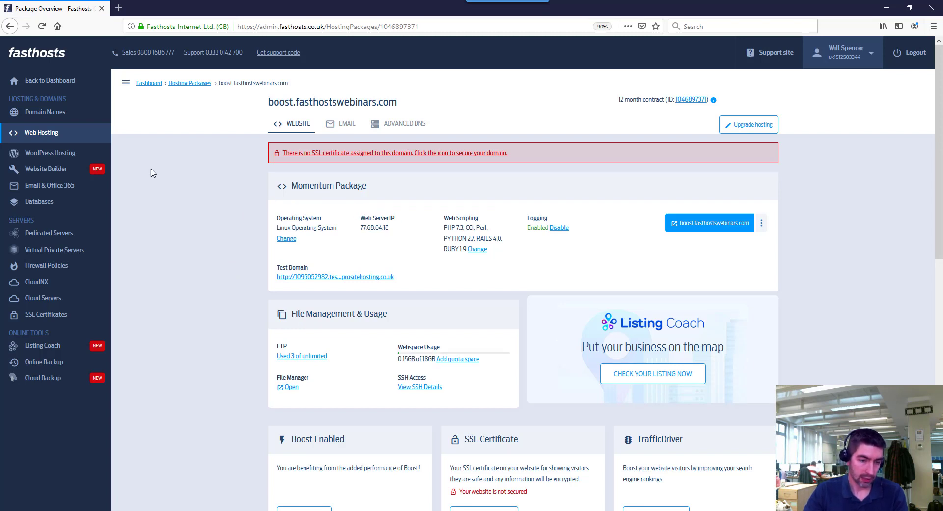
left_click(50, 154)
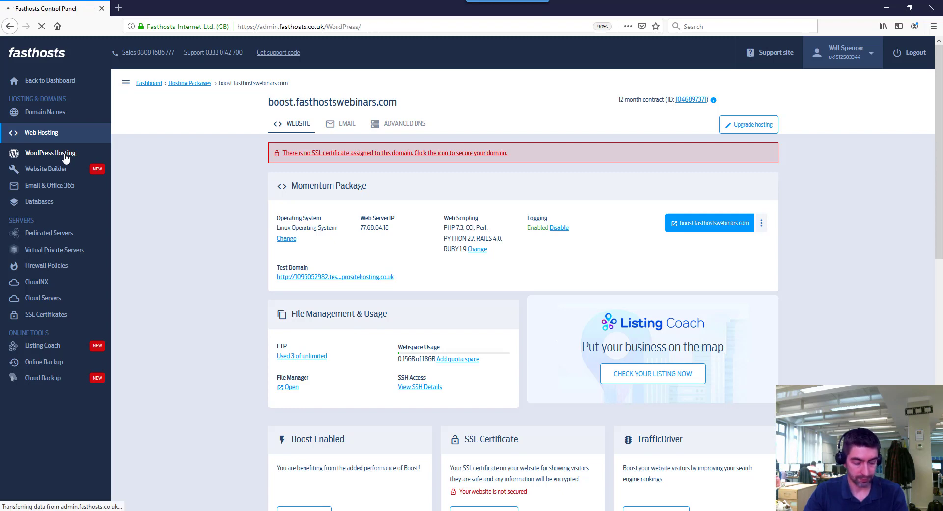
Manage the Fasthosts Example site and expand Advanced Options showing A record 77.68.64.21
left_click(49, 154)
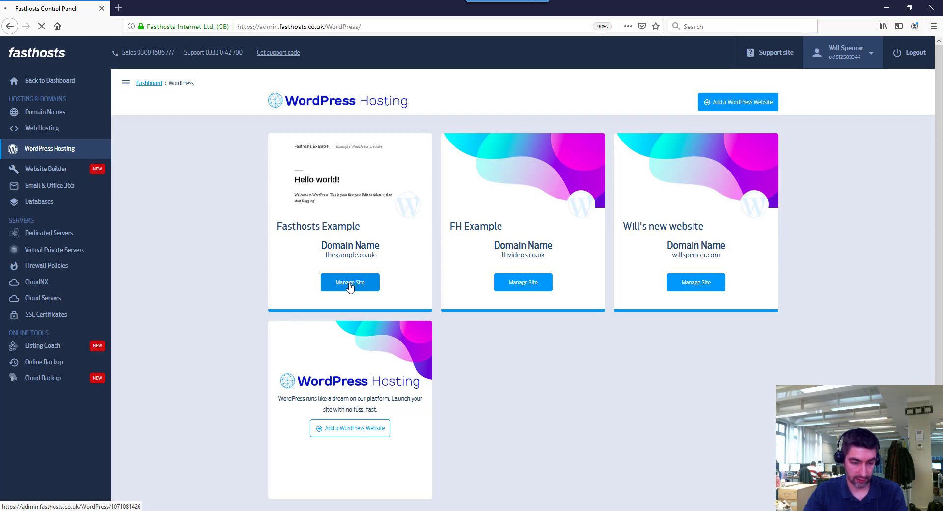
left_click(349, 282)
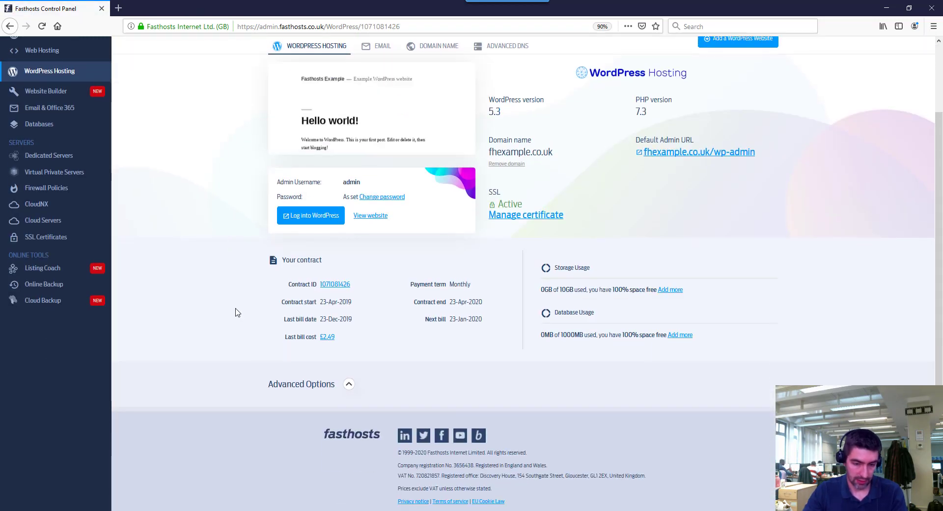
mouse_move(350, 393)
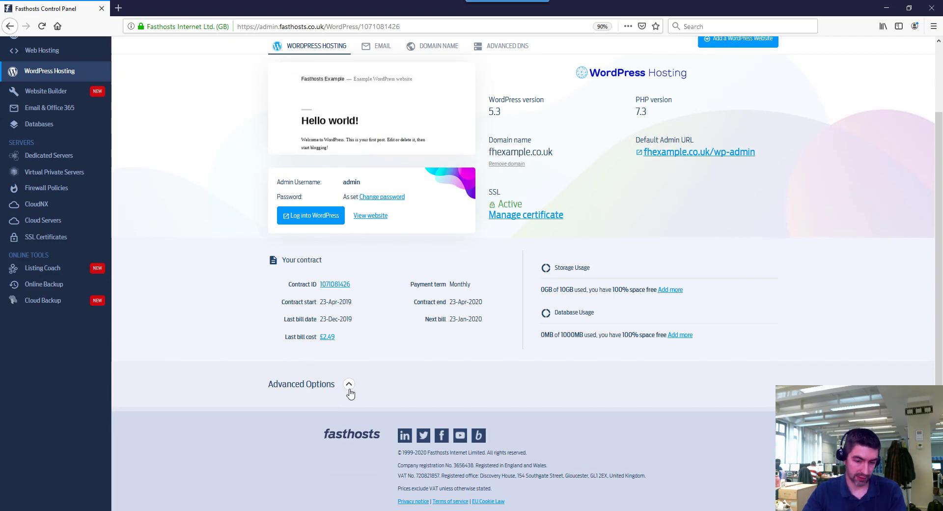
left_click(349, 384)
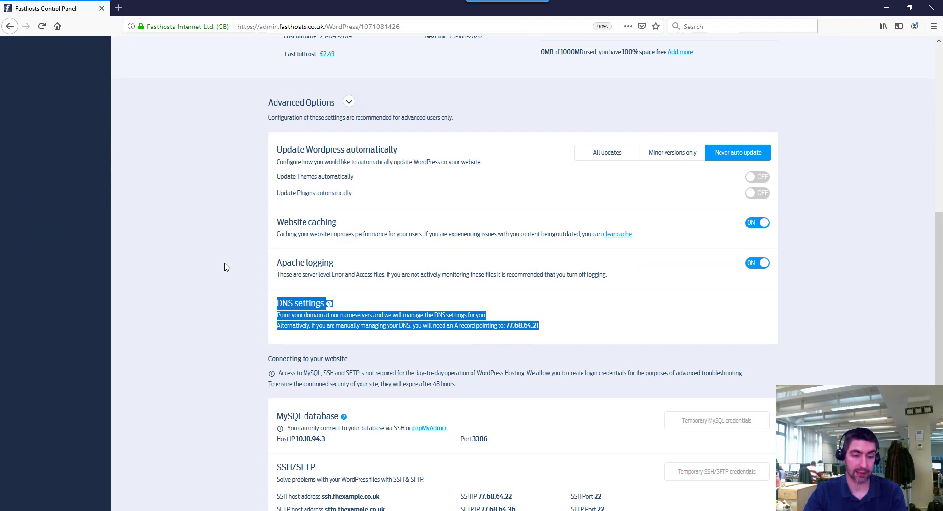
scroll("up", 3)
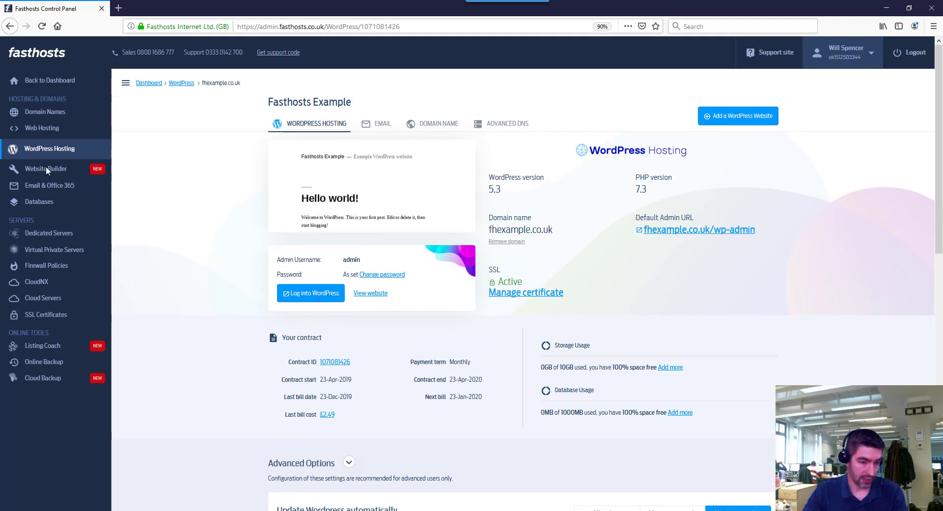
View the essential.fasthostswebinars.com builder package and select its website IP 88.208.253.64
left_click(45, 169)
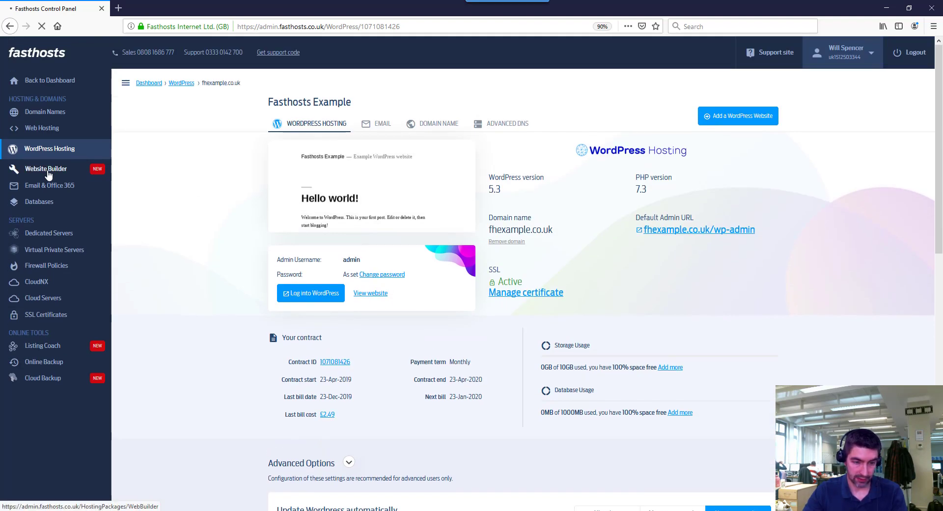
left_click(45, 169)
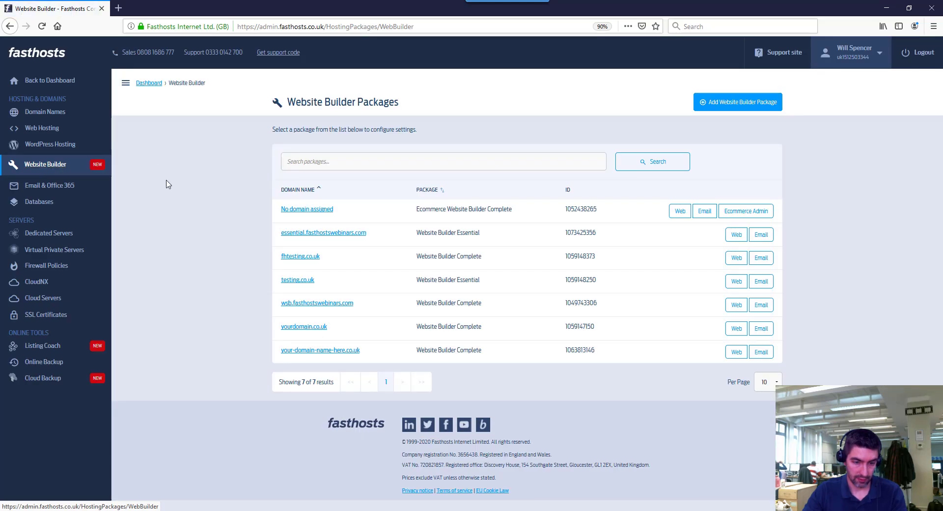
left_click(324, 233)
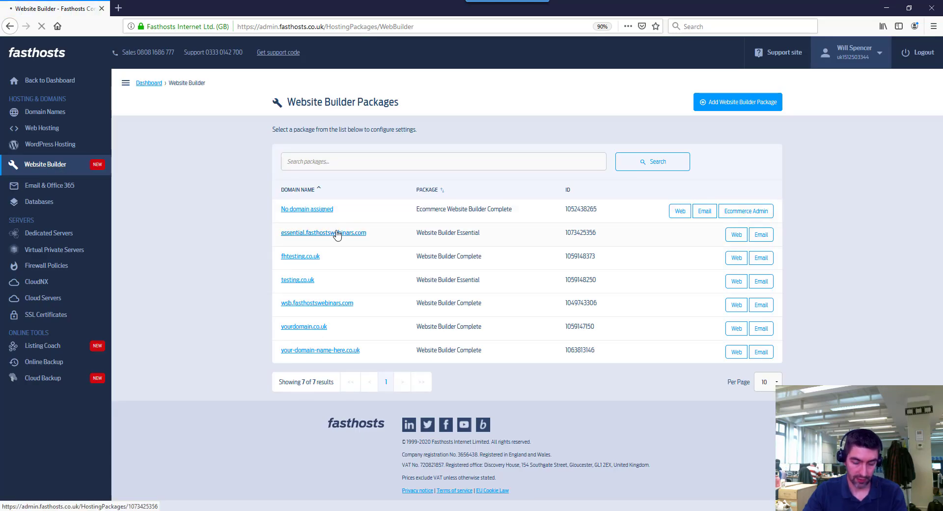
left_click(323, 233)
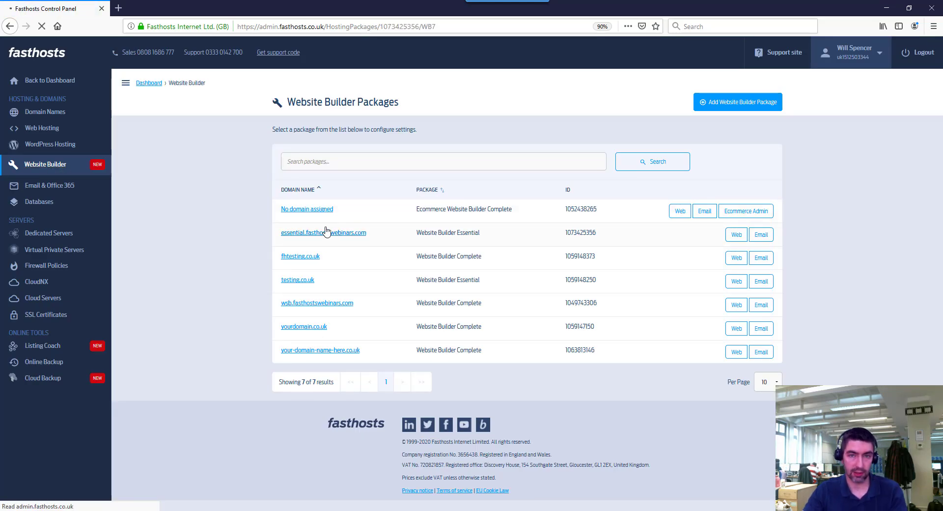
left_click(323, 233)
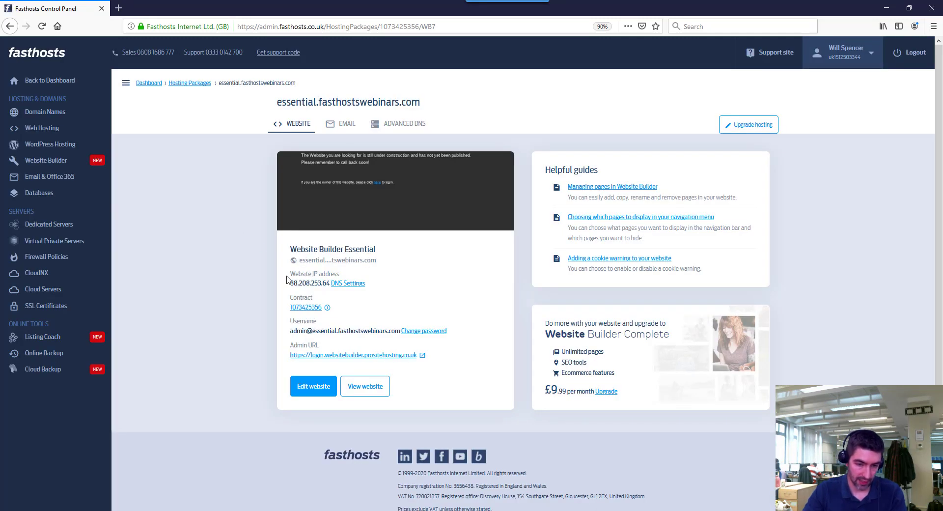
left_click_drag(289, 274, 367, 284)
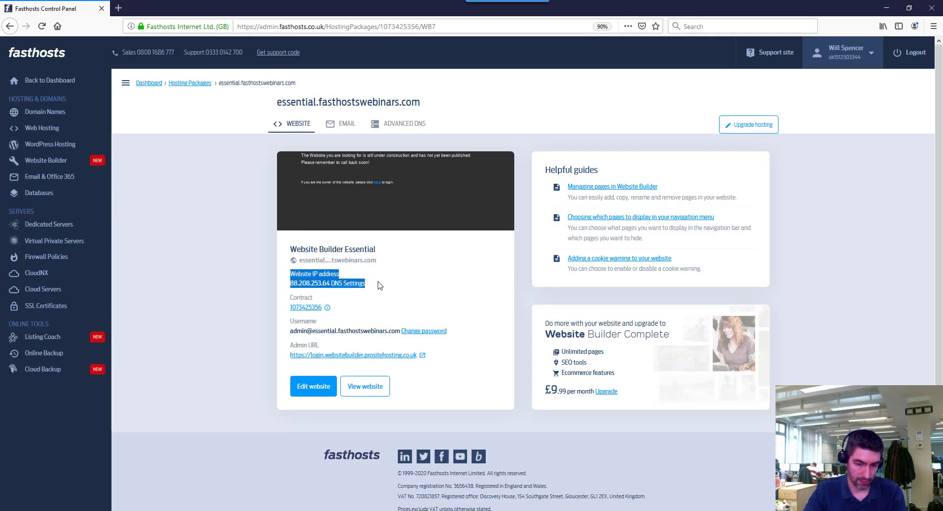